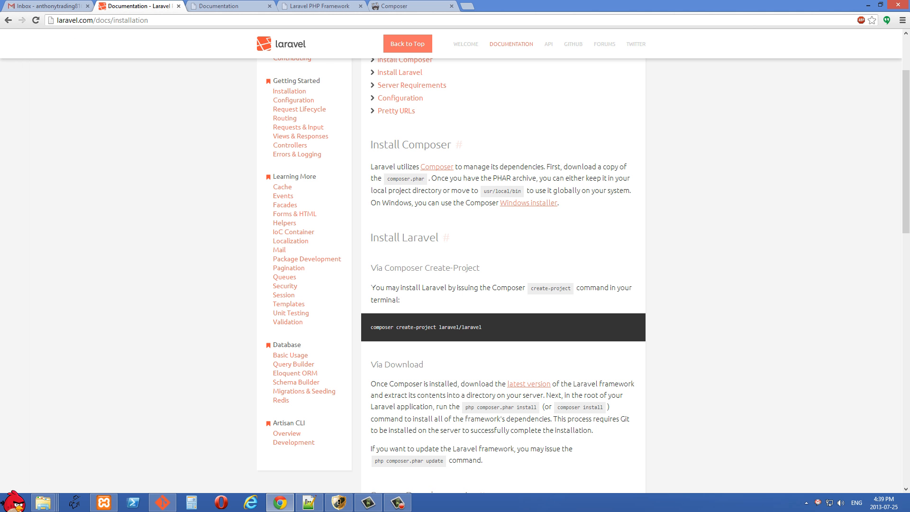
Show the 'new 2' checklist listing PHP 5.3.7+, mCrypt, openssl, Composer, virtual host, hosts file.
scroll(up, 3)
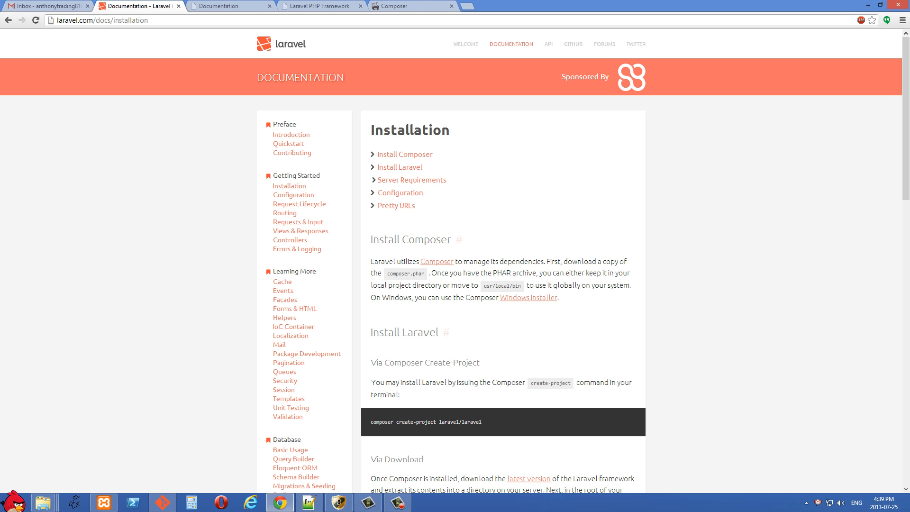
mouse_move(412, 179)
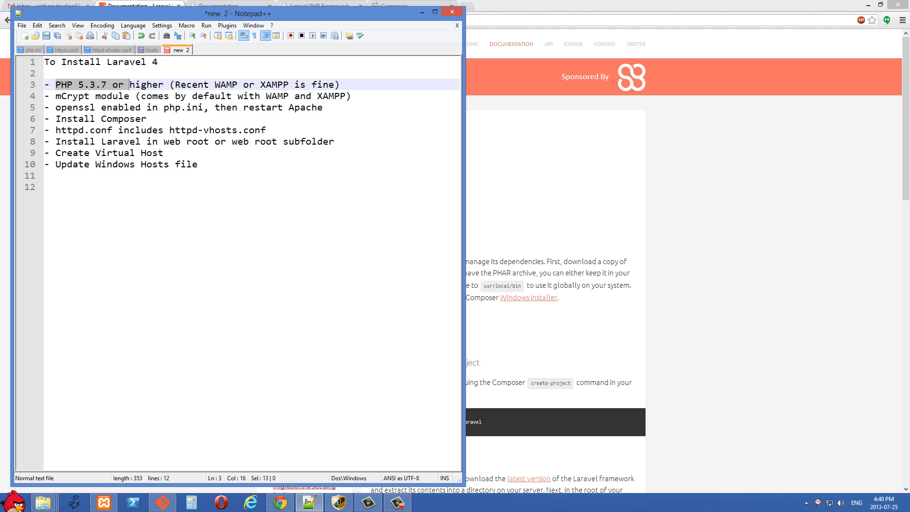
click(168, 84)
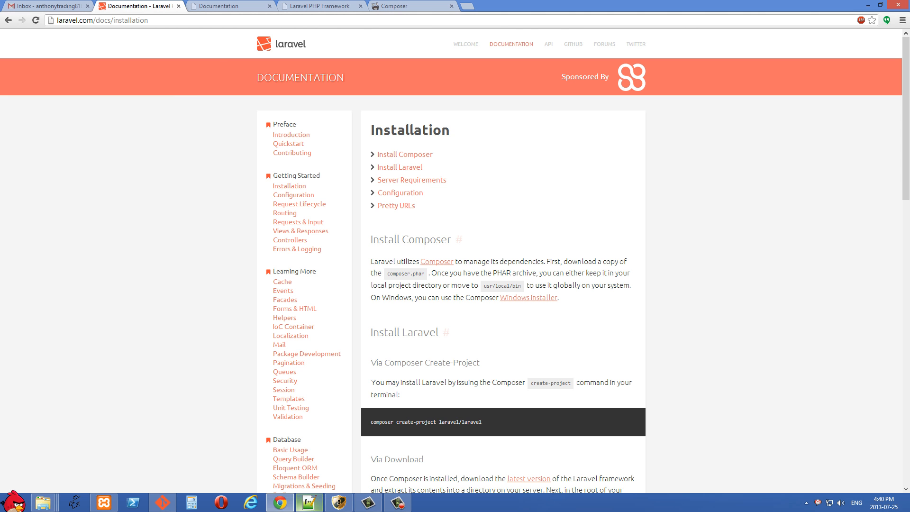
click(310, 502)
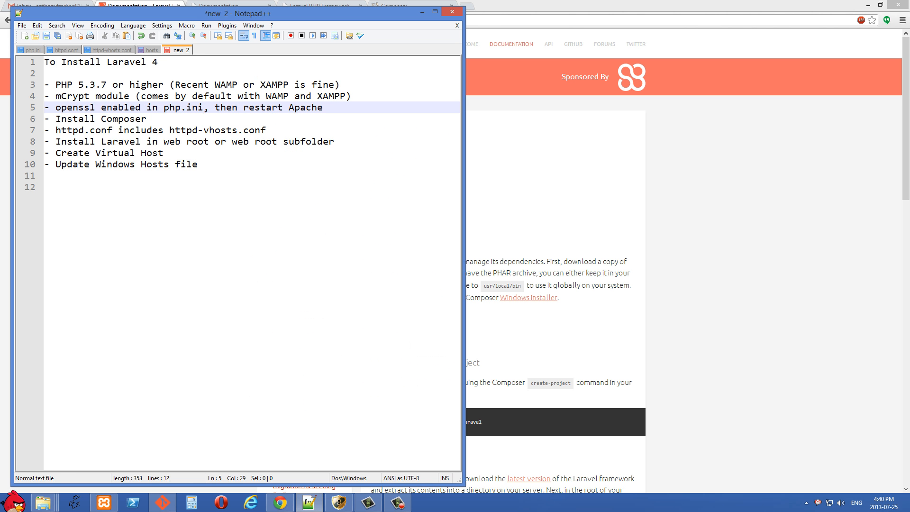
Open C:\xampp\php\php.ini and find the enabled extension=php_openssl.dll line.
click(30, 49)
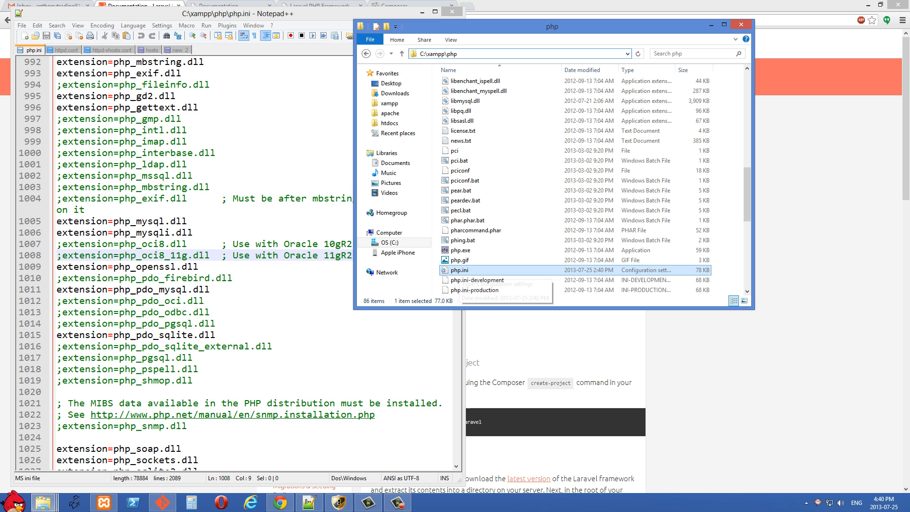
mouse_move(458, 269)
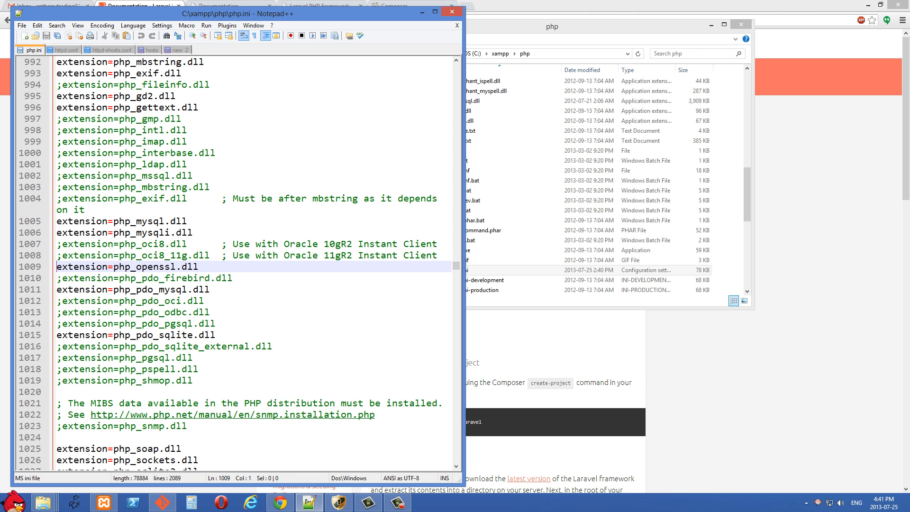
click(124, 266)
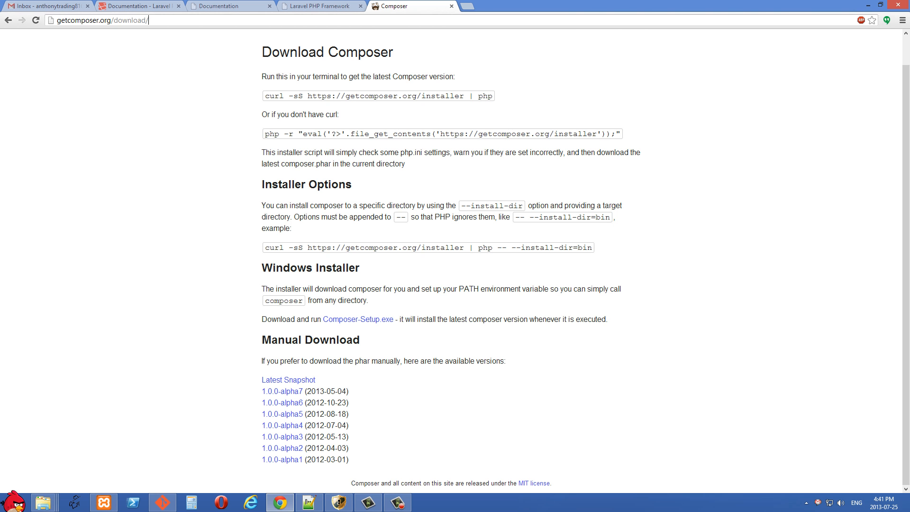
mouse_move(357, 318)
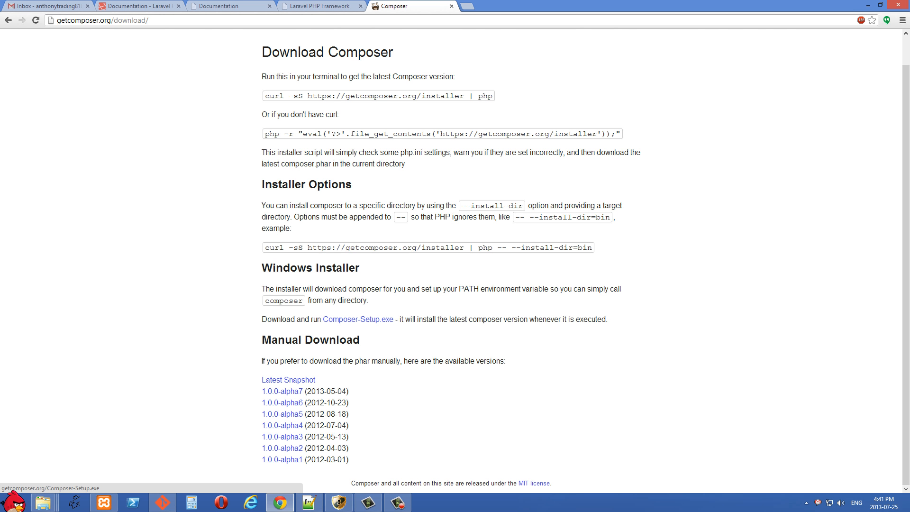
Check Composer-Setup.exe on getcomposer.org/download, then return to the Notepad++ checklist.
click(146, 20)
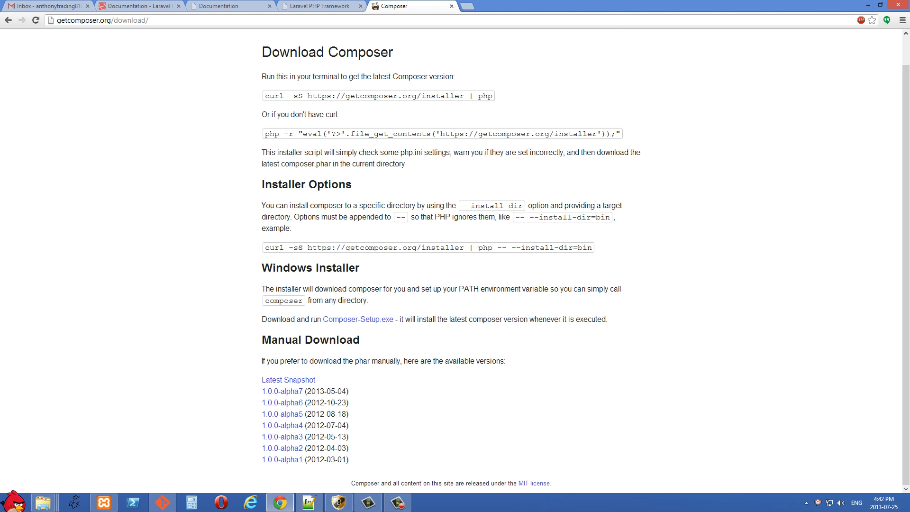
click(148, 20)
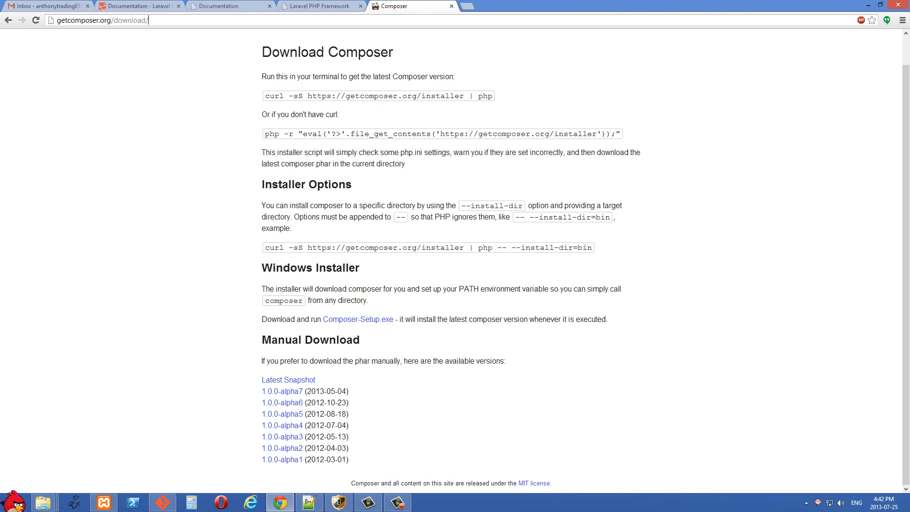
click(308, 502)
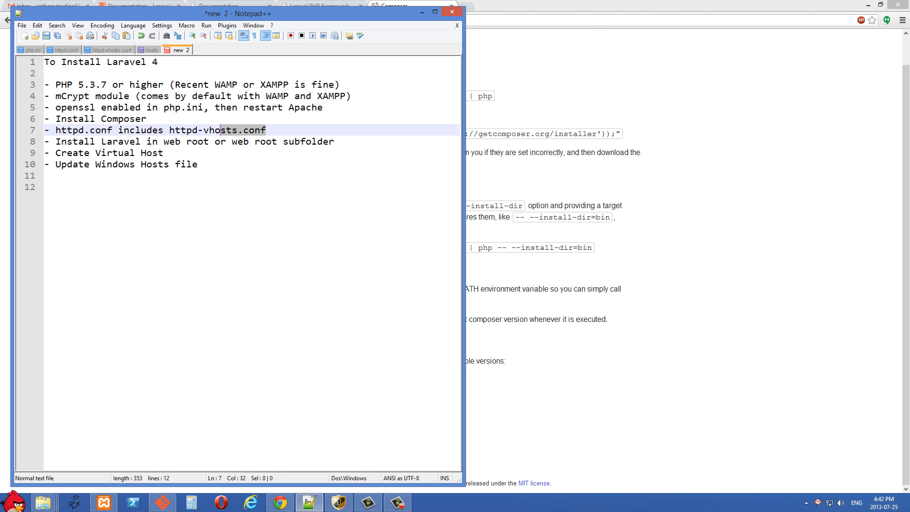
Open C:\xampp\apache\conf\httpd.conf and select the httpd-vhosts.conf Include lines 472–473.
click(198, 129)
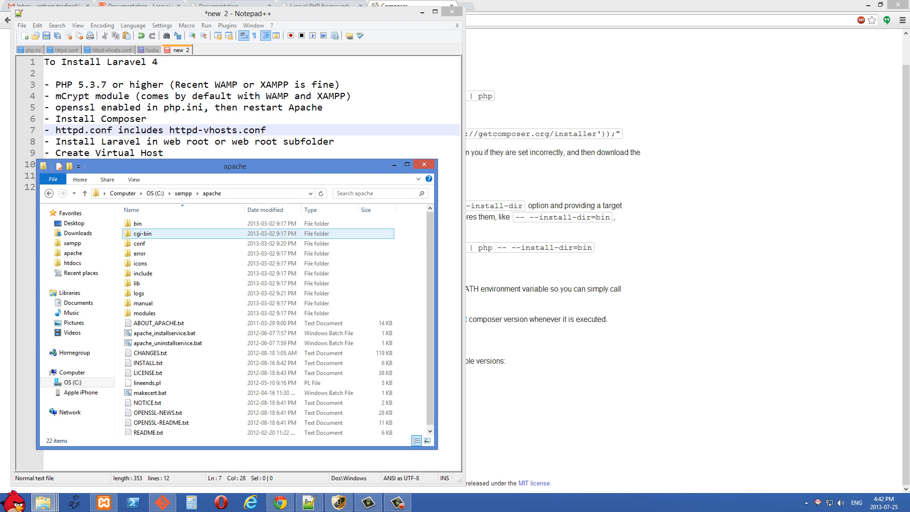
click(139, 253)
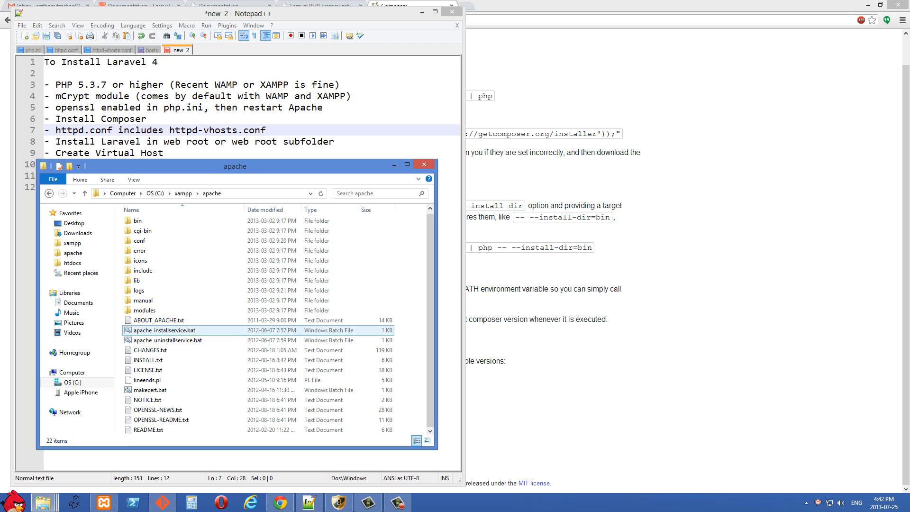
double_click(140, 240)
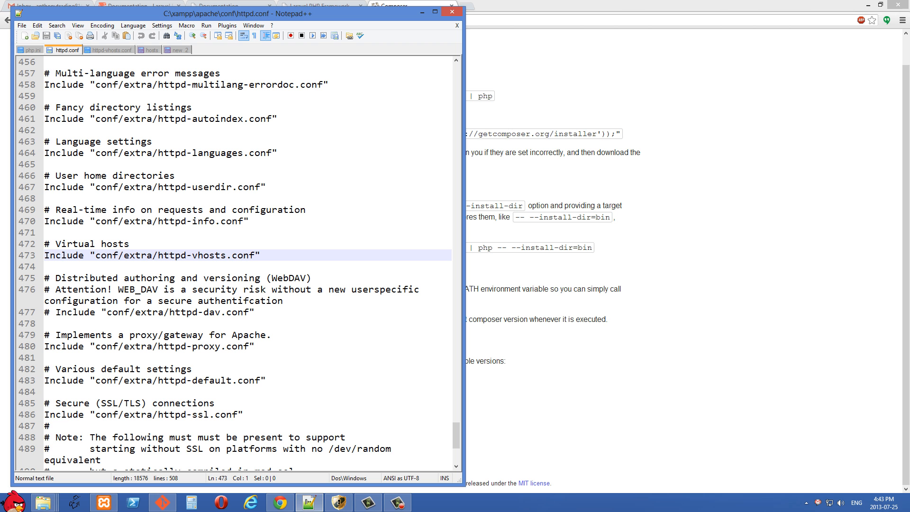
click(146, 255)
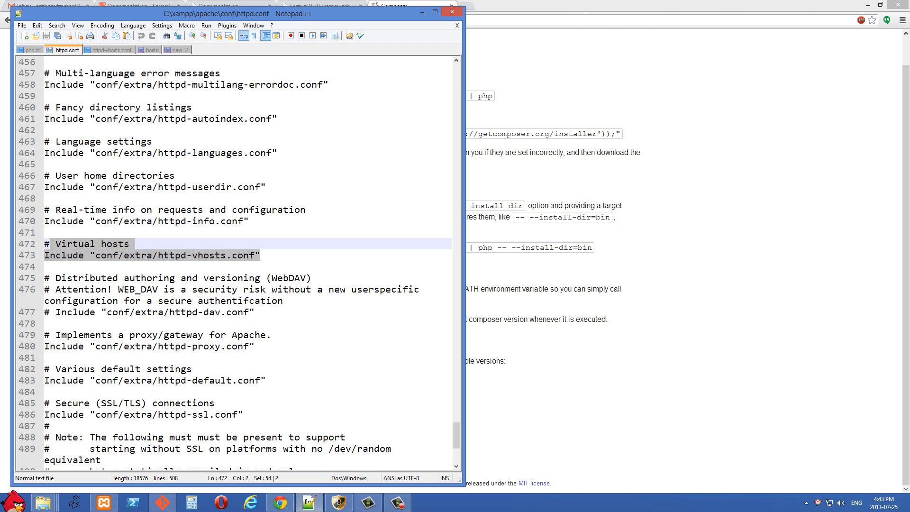
click(261, 255)
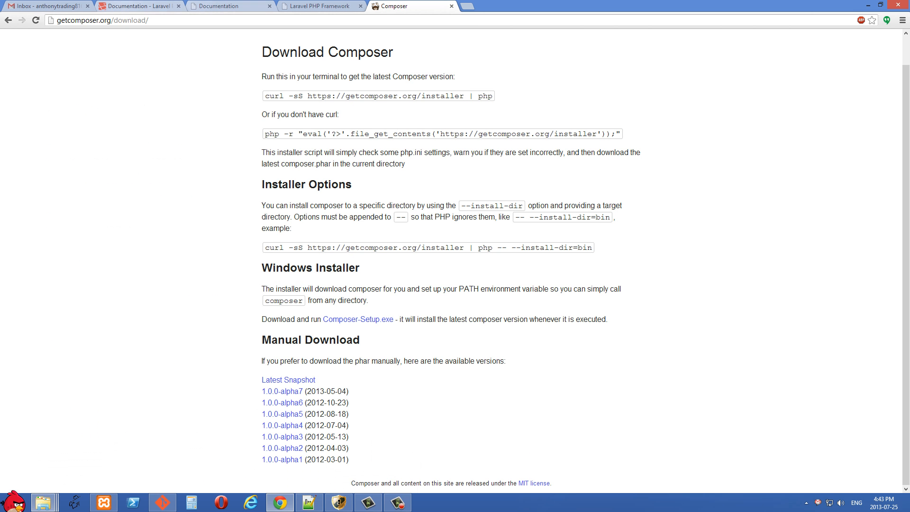
Compare laravel_test with the empty laravel_test2 folder in C:\xampp\htdocs and open laravel_test2.
click(227, 5)
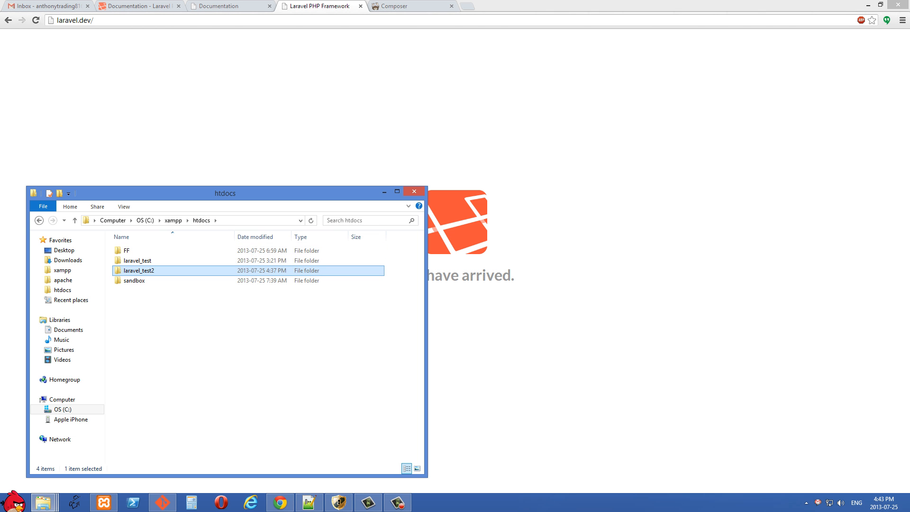
double_click(139, 271)
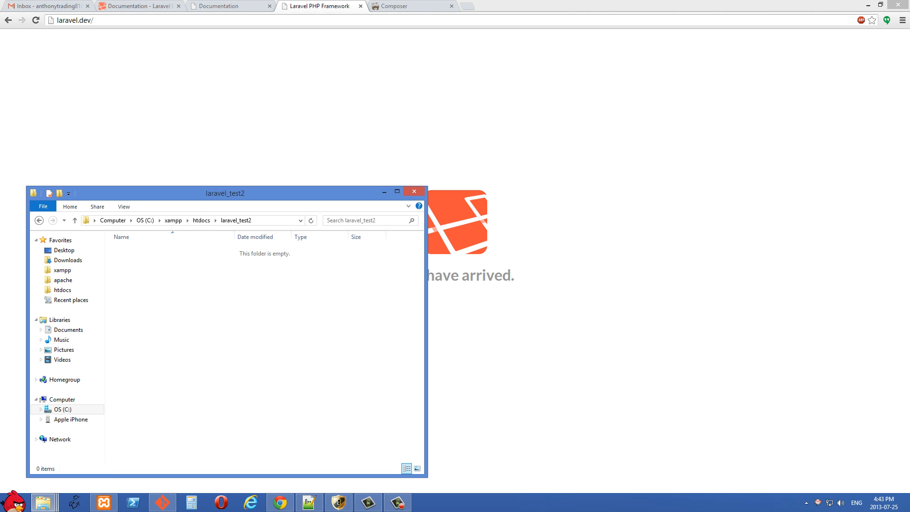
click(173, 220)
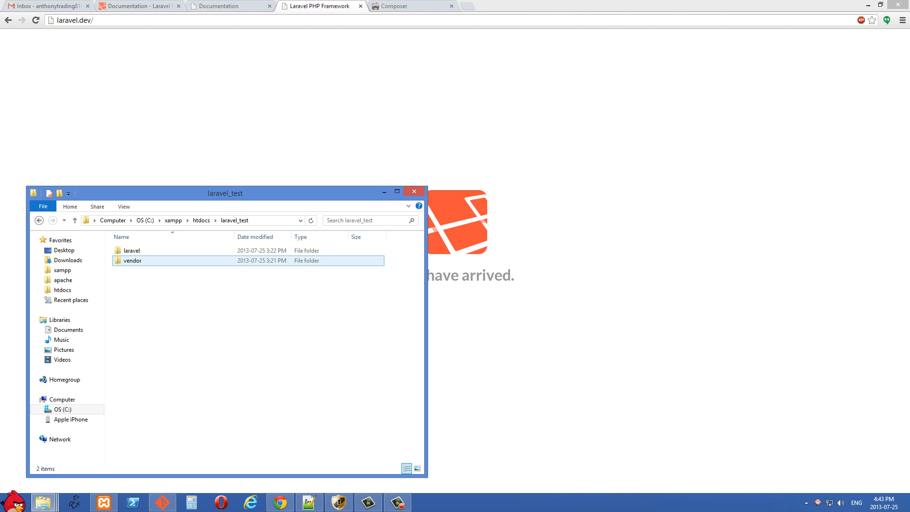
click(131, 250)
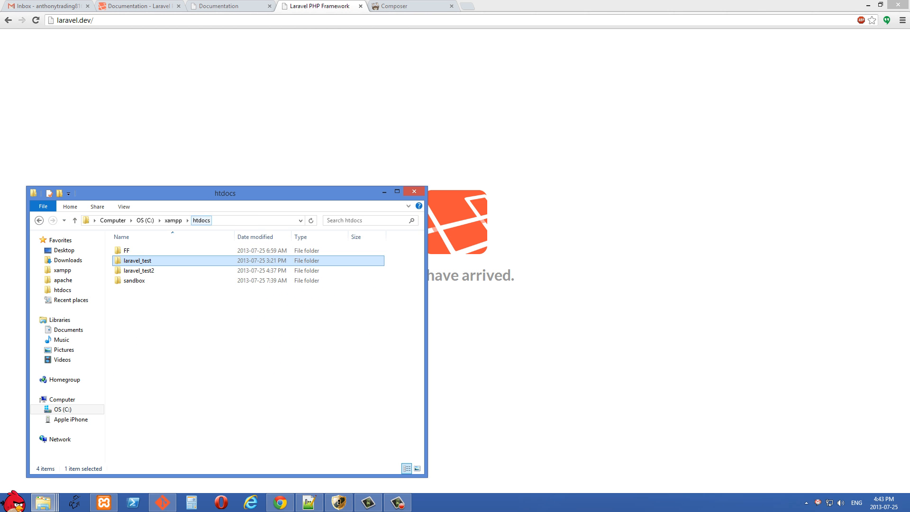
double_click(139, 270)
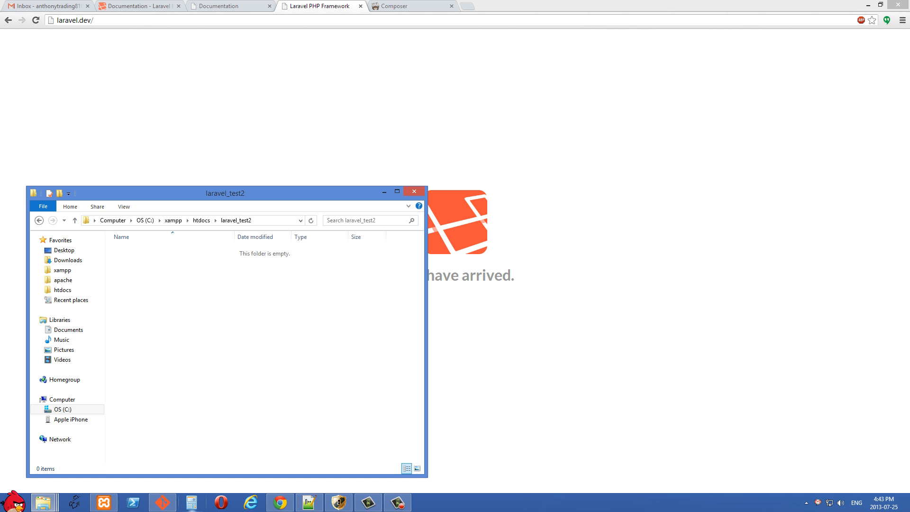
Open a Git Bash terminal and move its window nearer the screen centre.
click(161, 503)
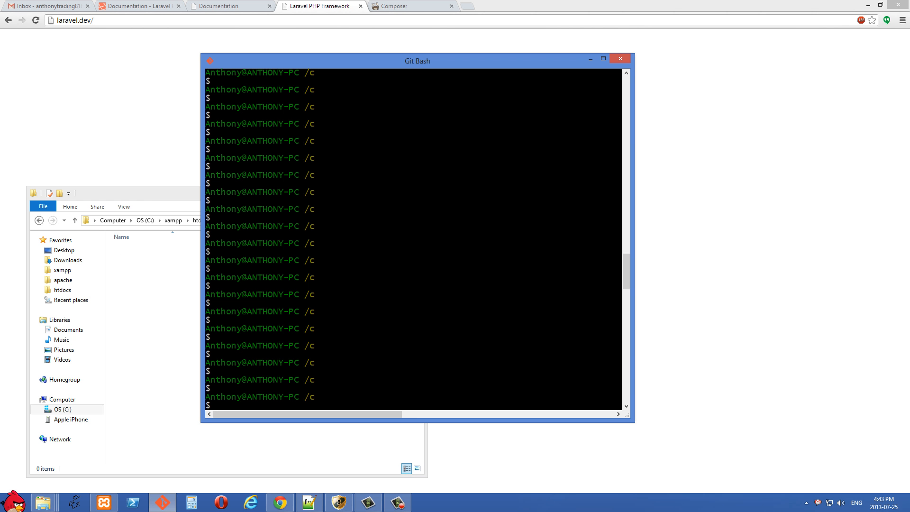
drag(417, 60, 398, 71)
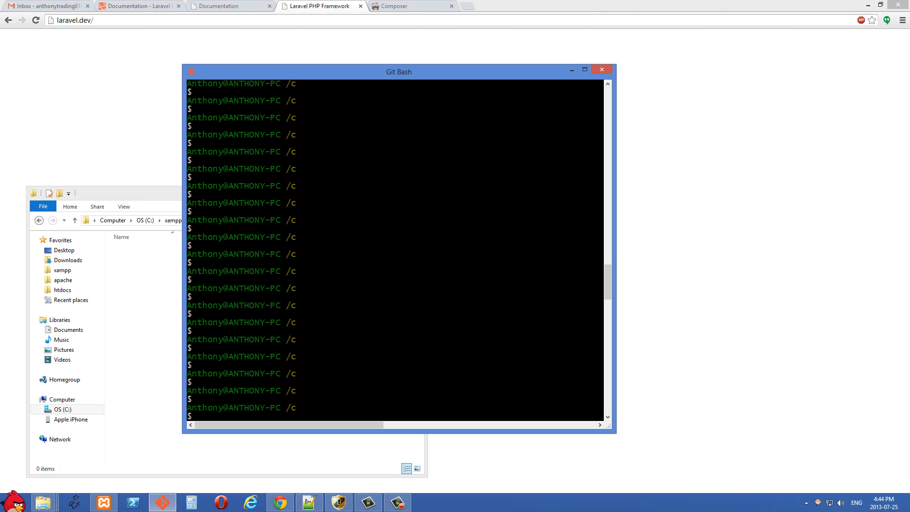
drag(398, 71, 274, 31)
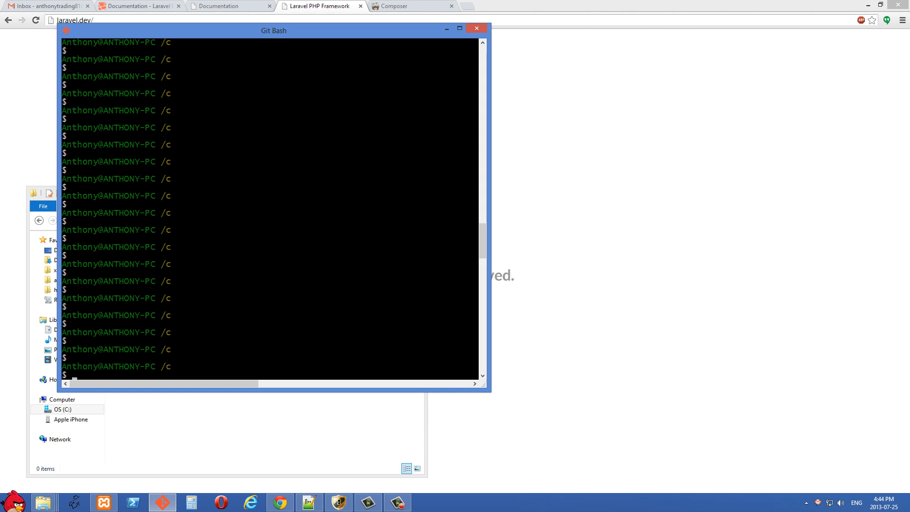
drag(273, 31, 367, 65)
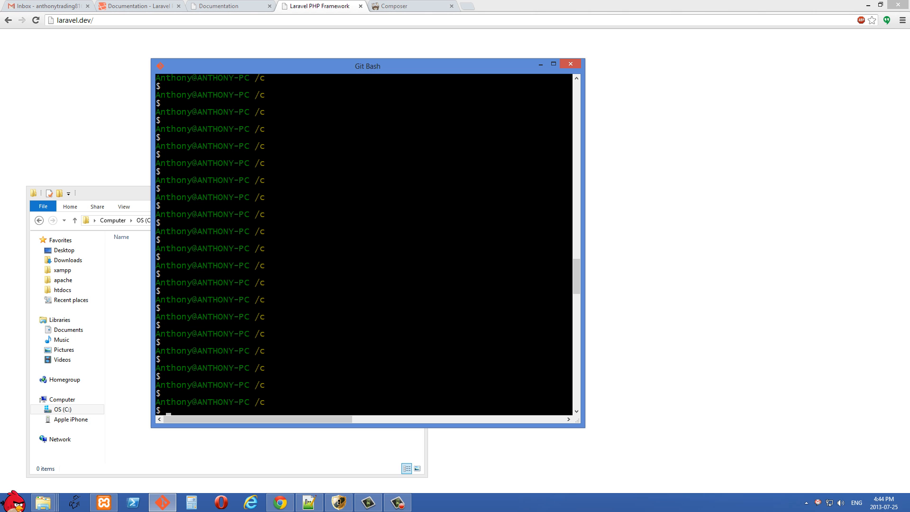
Run pwd, cd xampp/htdocs and cd laravel_test2 in Git Bash.
text(pwd)
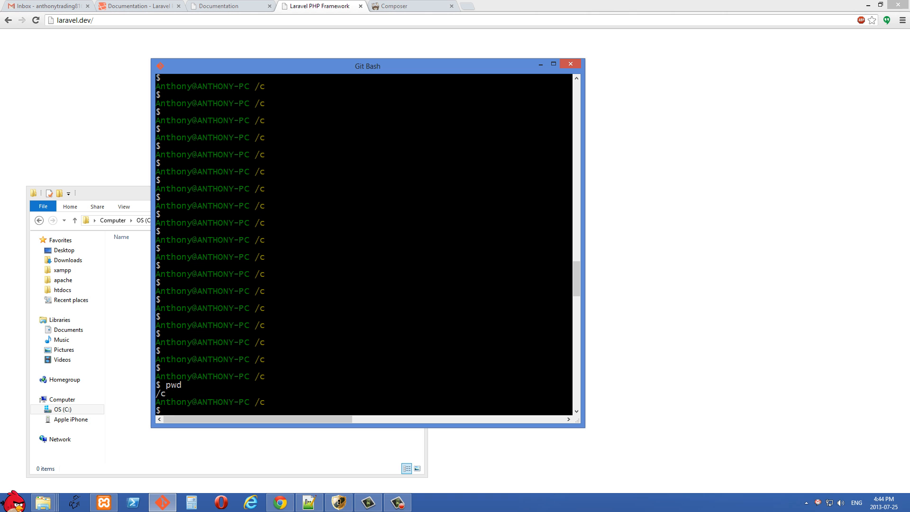
text(cd /xampp/htdocs)
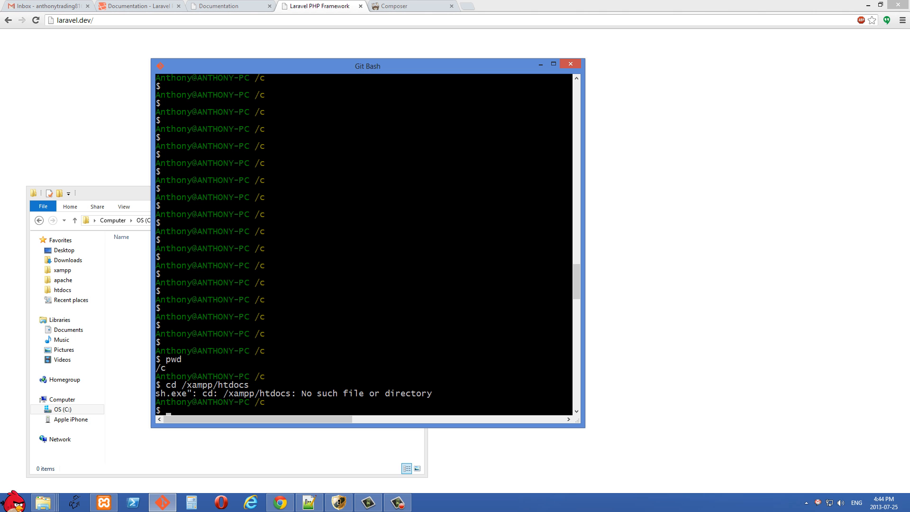
text(cd xamp)
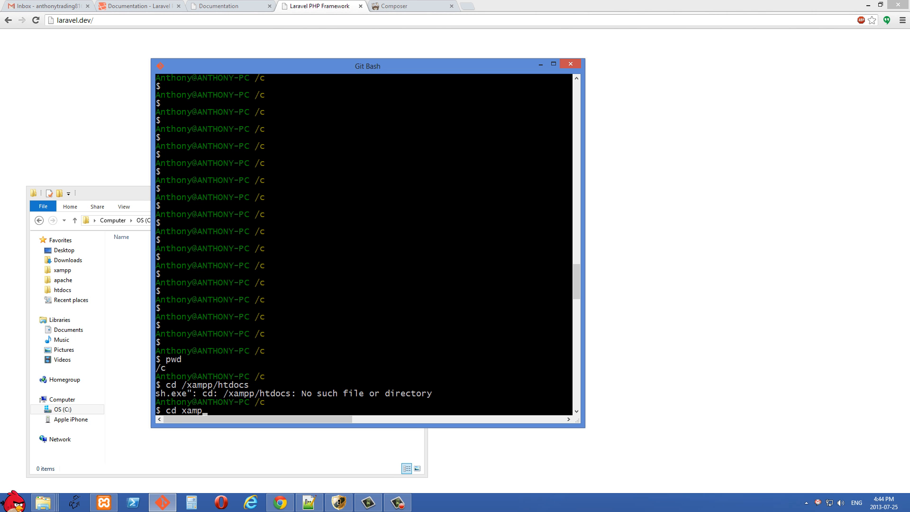
text(p/htdocs)
text(ls)
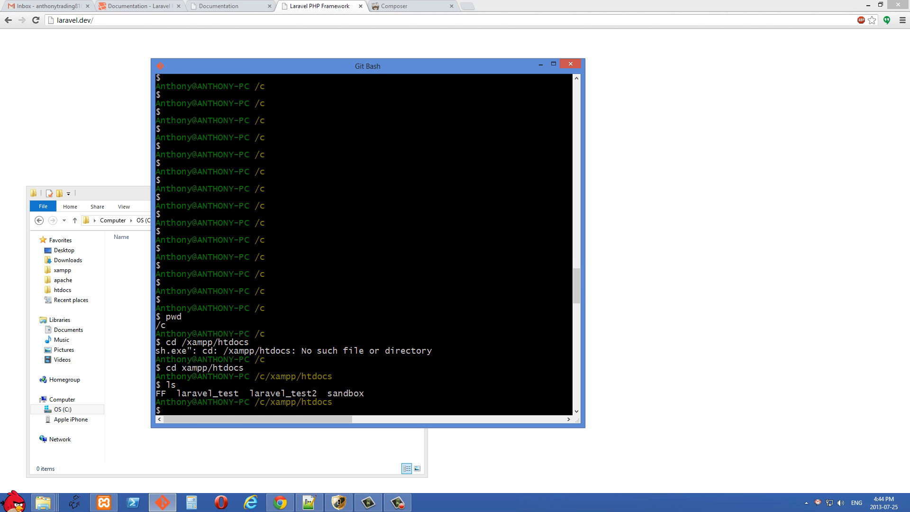
text(cd lar)
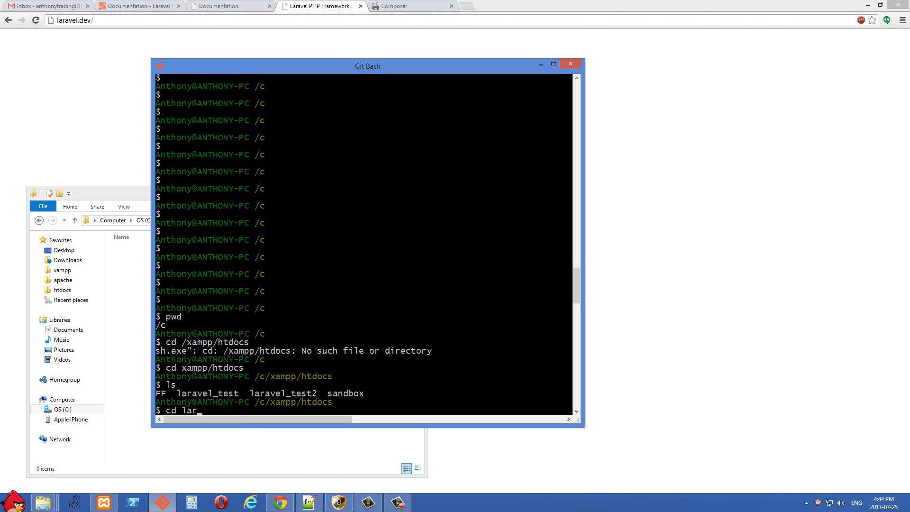
text(avel_test)
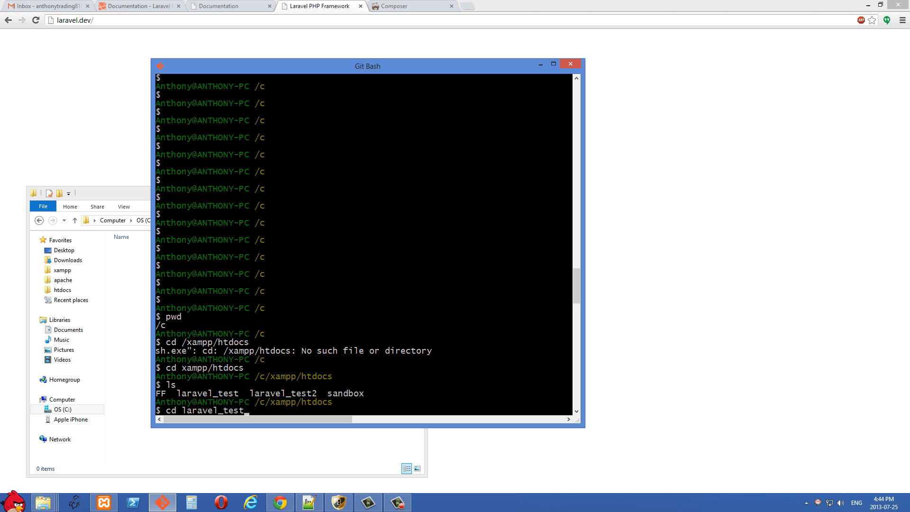
text(2)
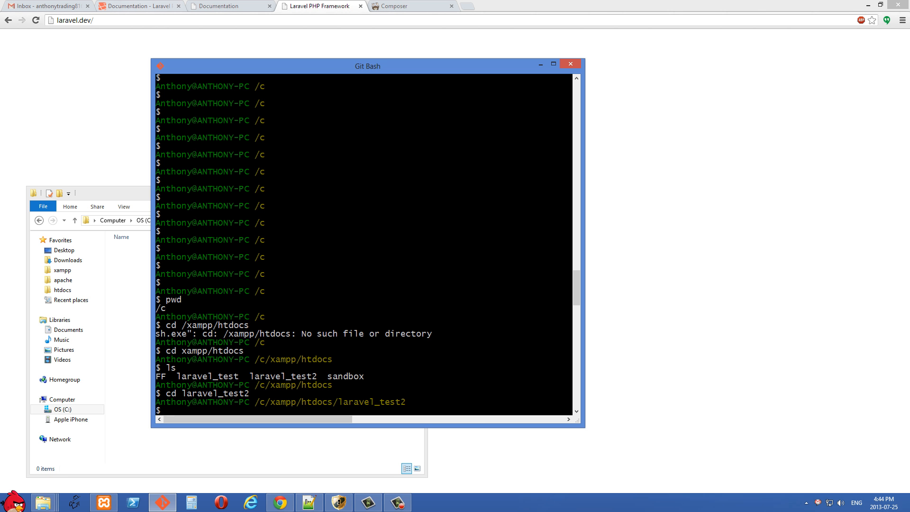
Copy the composer create-project command from the Laravel docs into Git Bash, adding --prefer-dist.
click(138, 5)
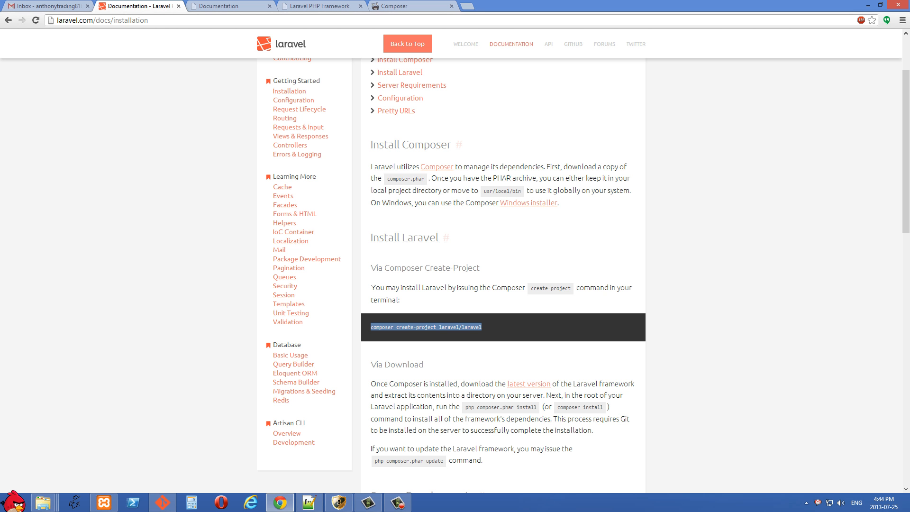
click(162, 502)
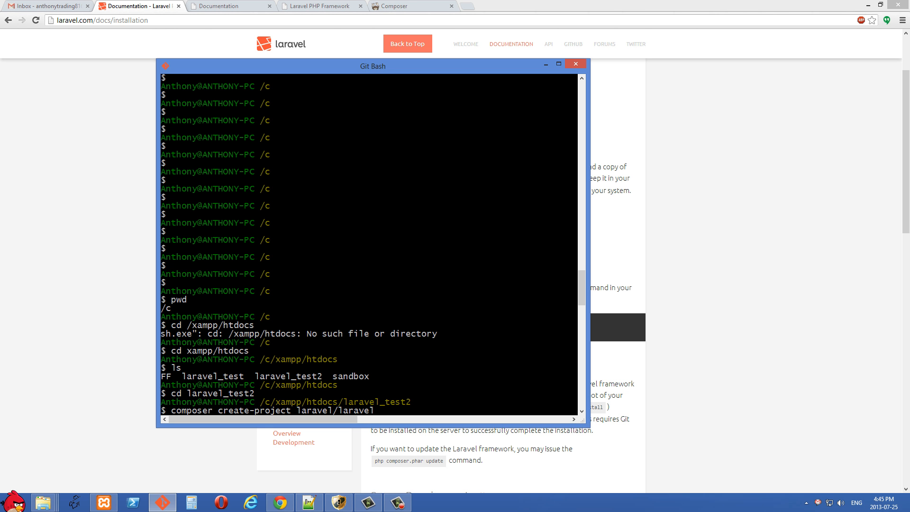
text(-)
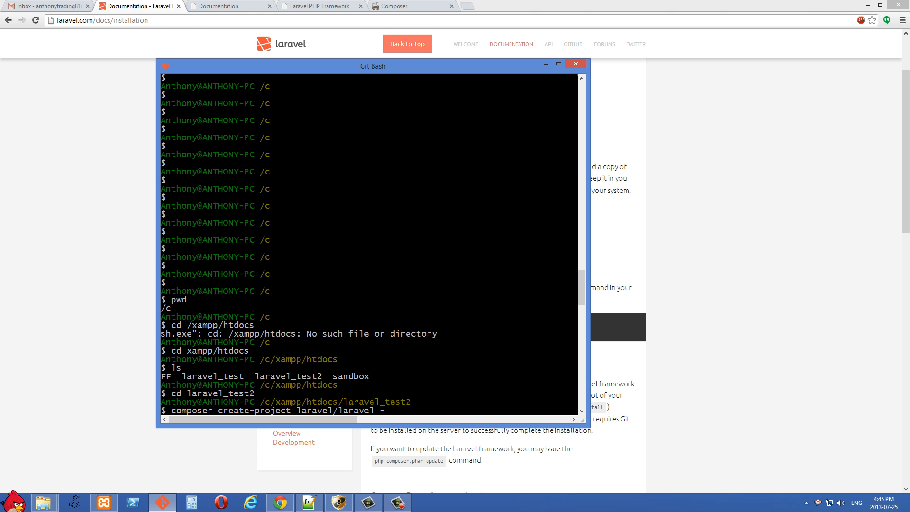
text(-prefer)
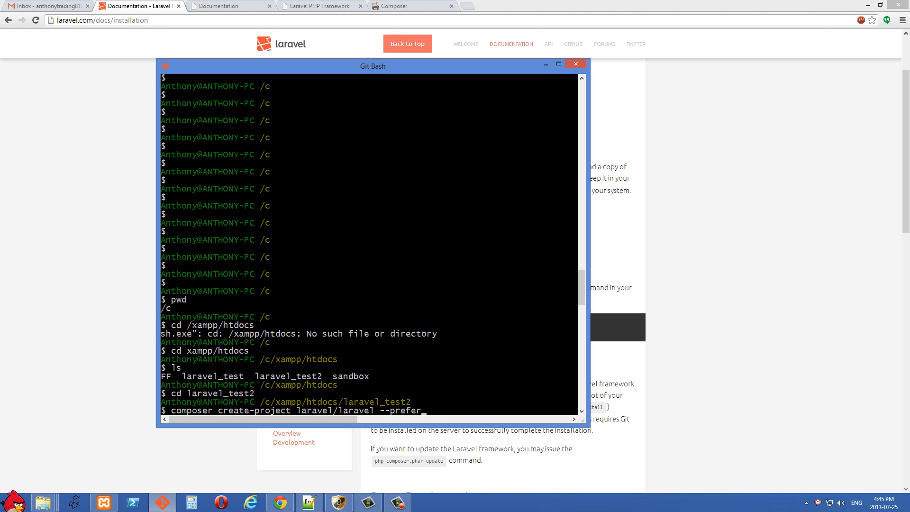
text(dist)
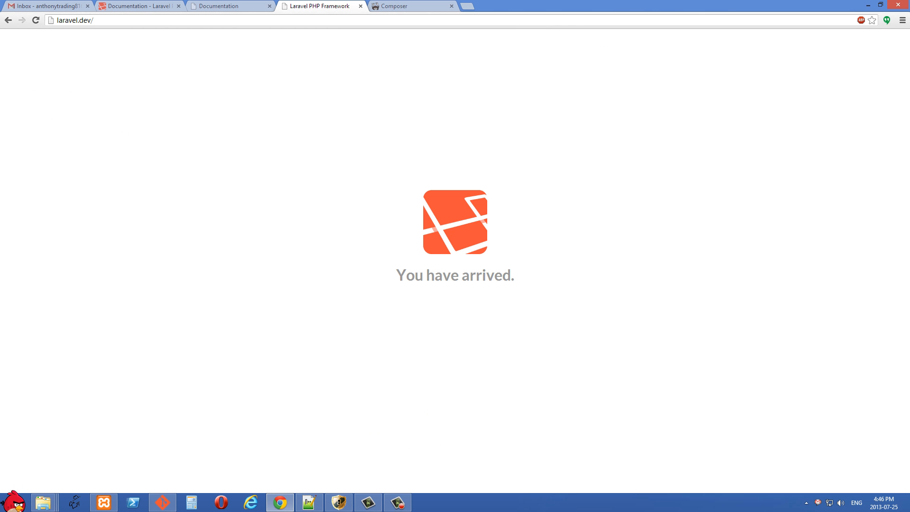
Load localhost/laravel_test2/laravel/public in Chrome, getting a NotFoundHttpException page.
text(localhost/laravel_test2/laravel/public)
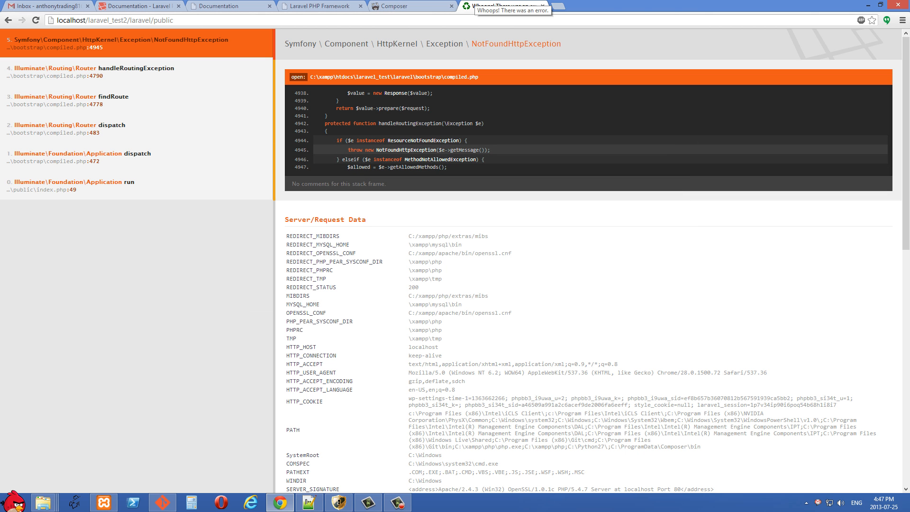
click(116, 20)
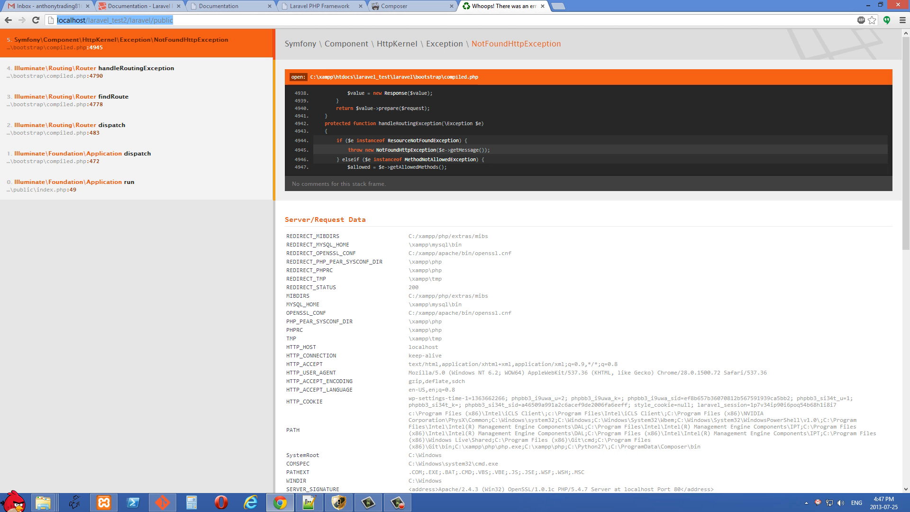
click(116, 20)
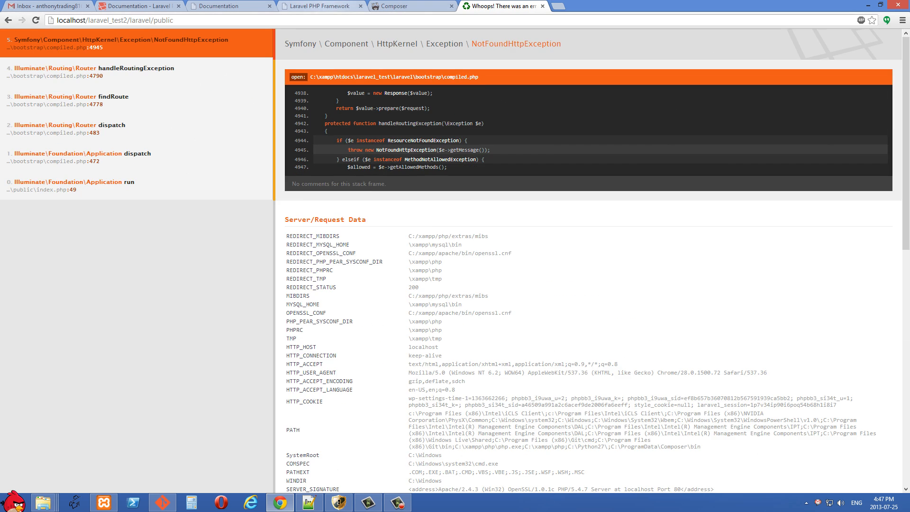
click(174, 20)
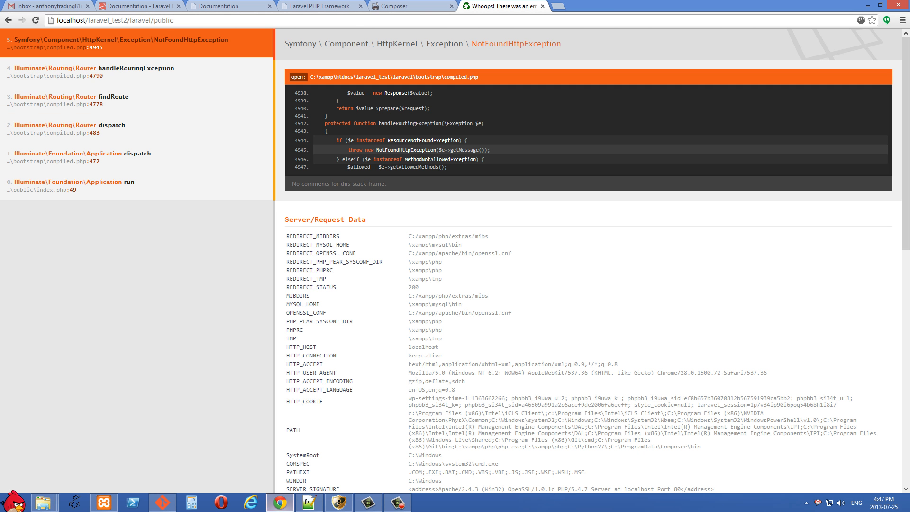
click(310, 502)
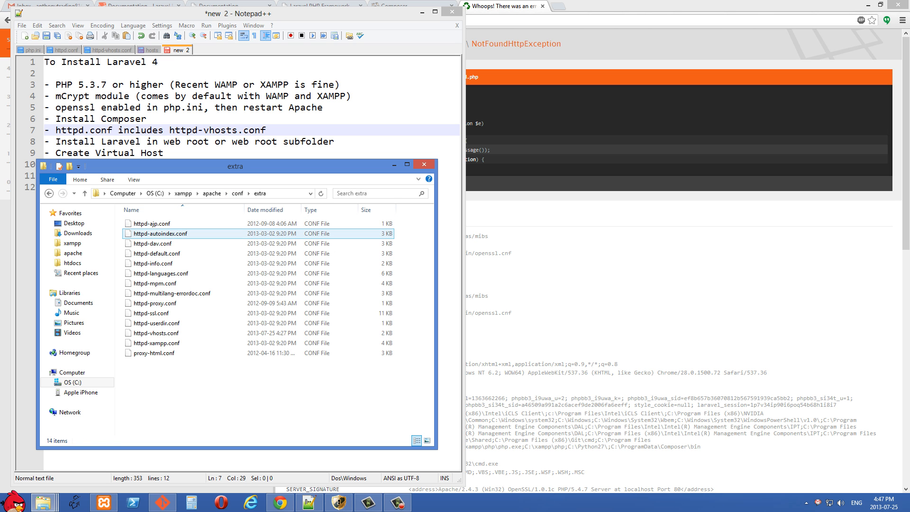
click(155, 332)
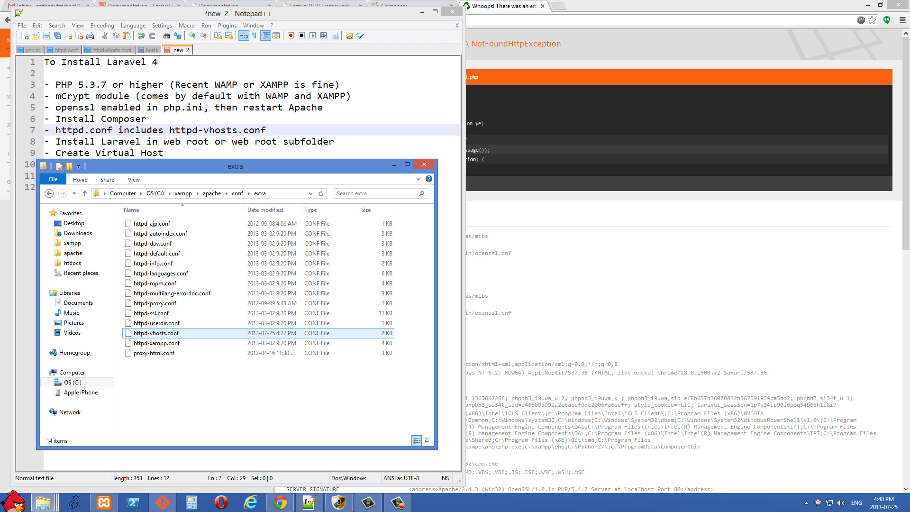
right_click(155, 333)
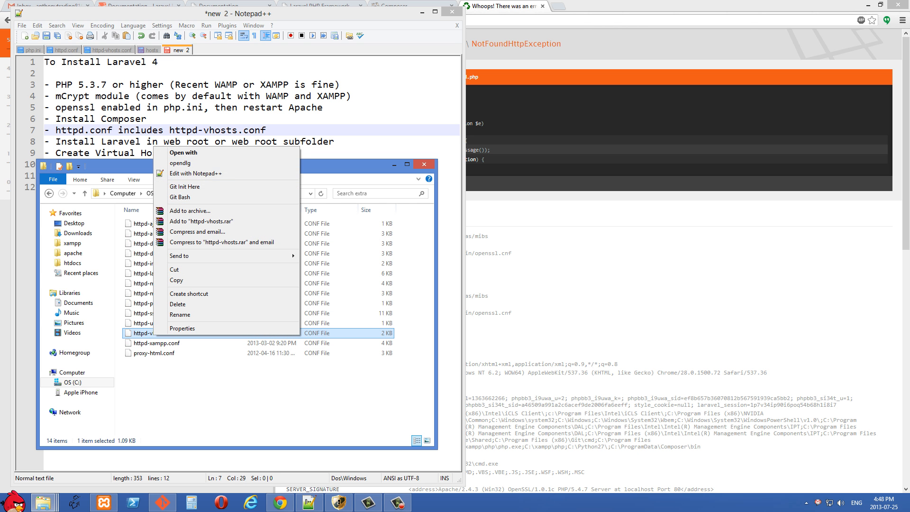
click(196, 173)
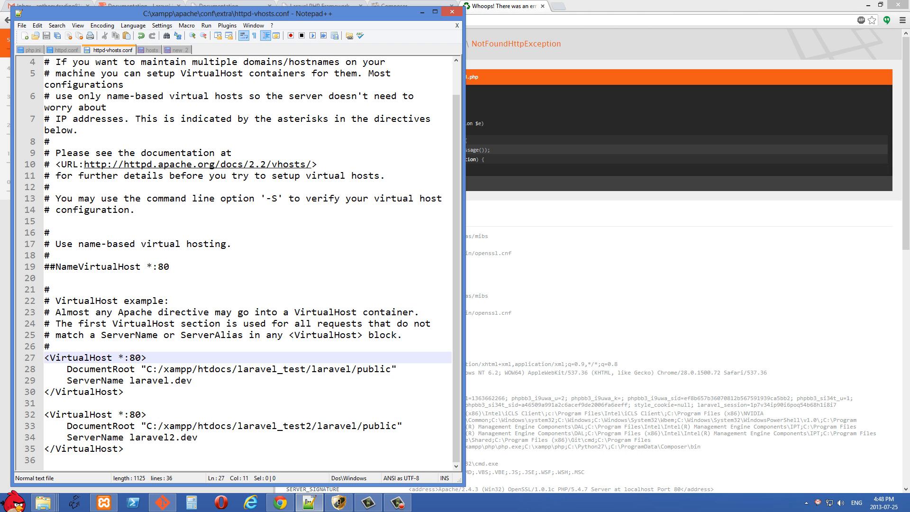
double_click(161, 380)
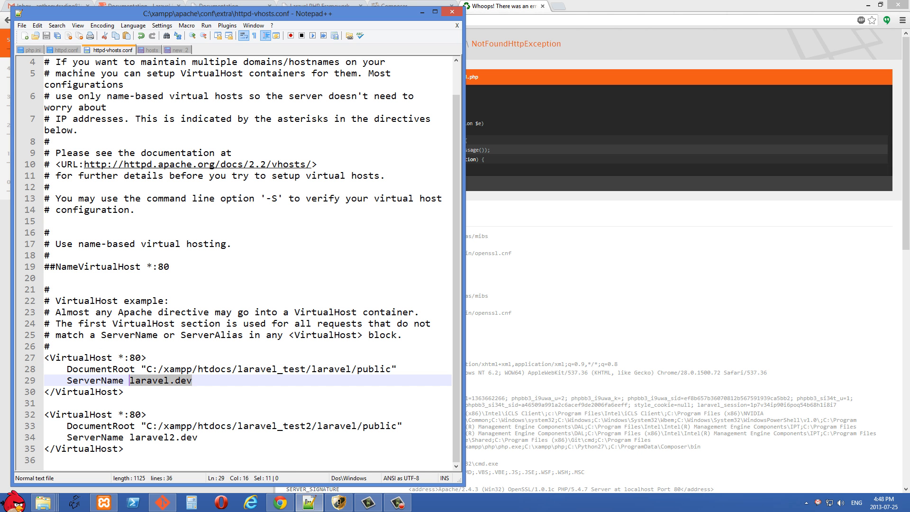
click(193, 380)
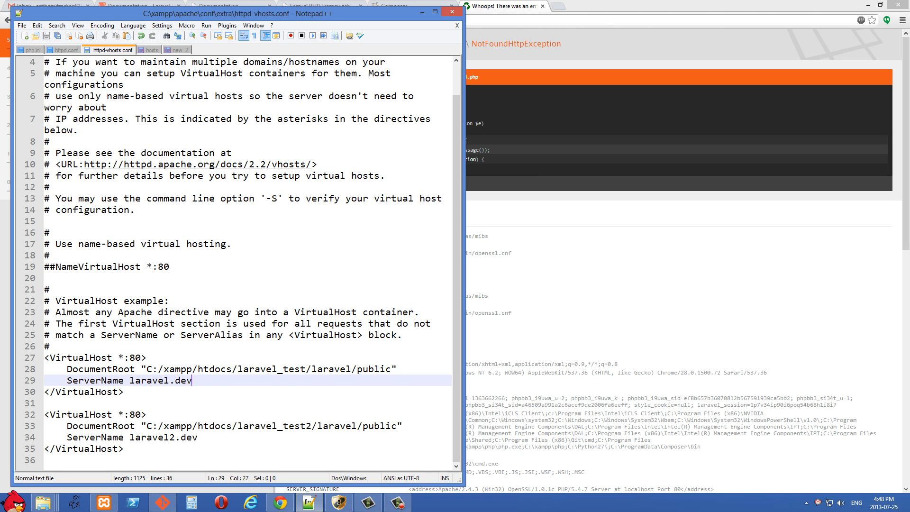
click(393, 368)
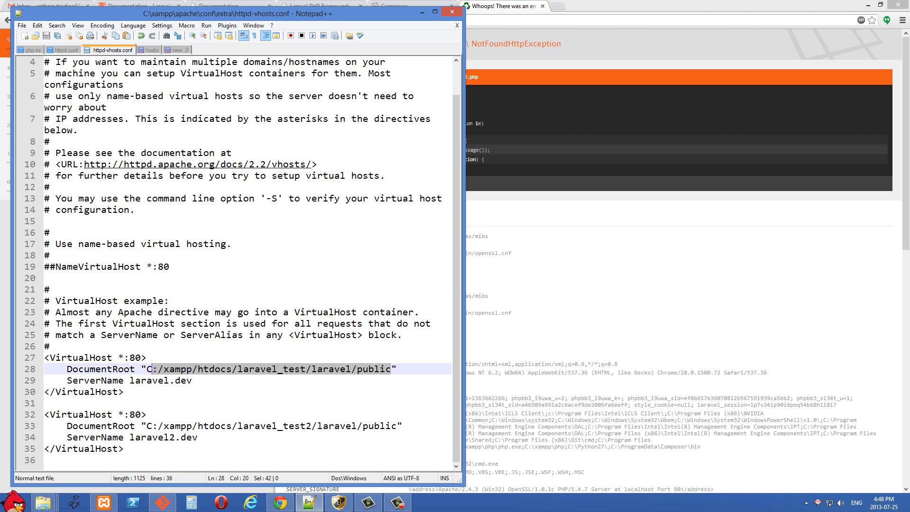
click(181, 367)
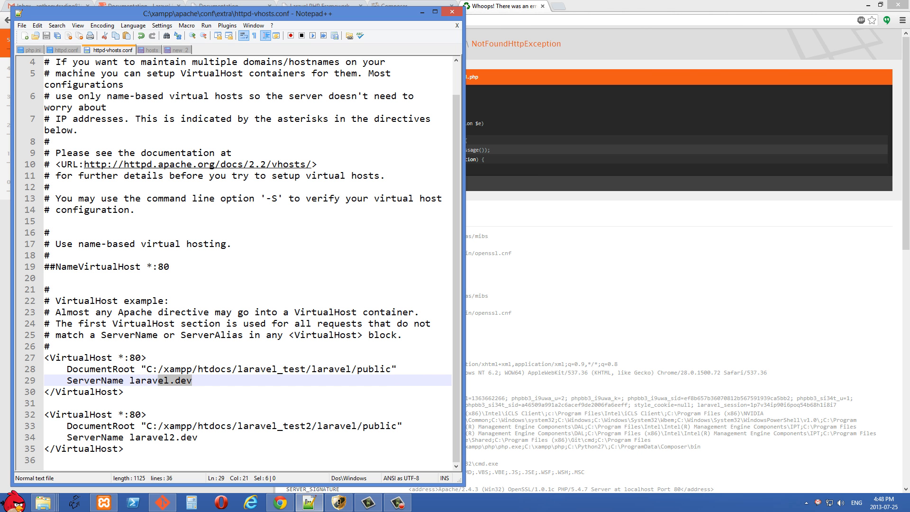
click(232, 368)
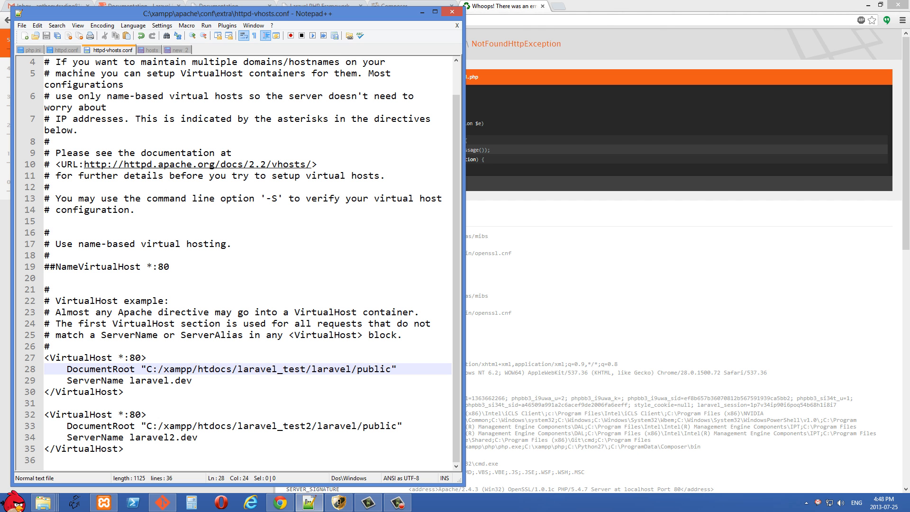
click(173, 369)
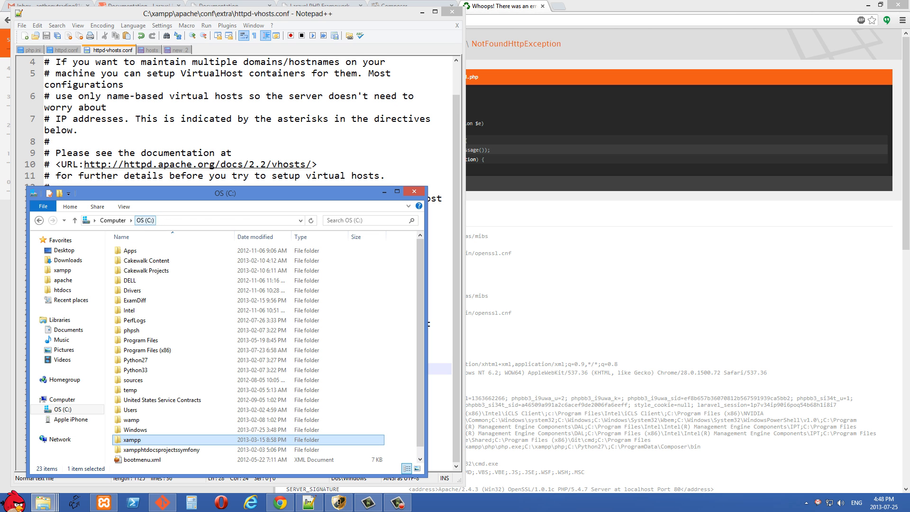
Browse to C:\Windows\System32\Drivers\etc and edit the hosts file with Notepad++.
click(203, 220)
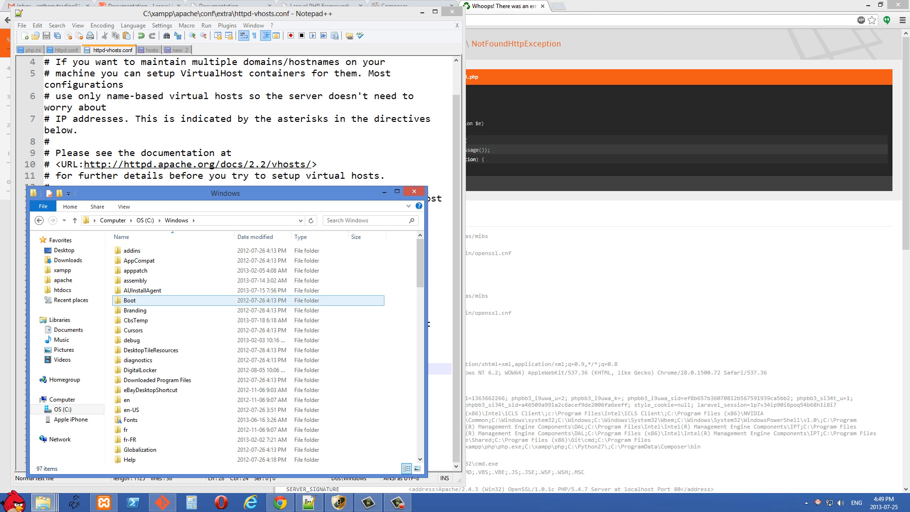
scroll(down, 3)
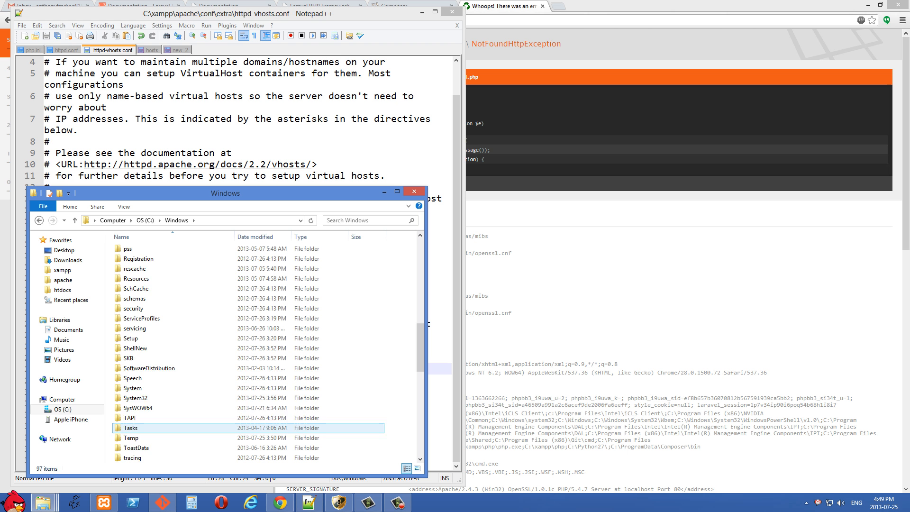
double_click(135, 397)
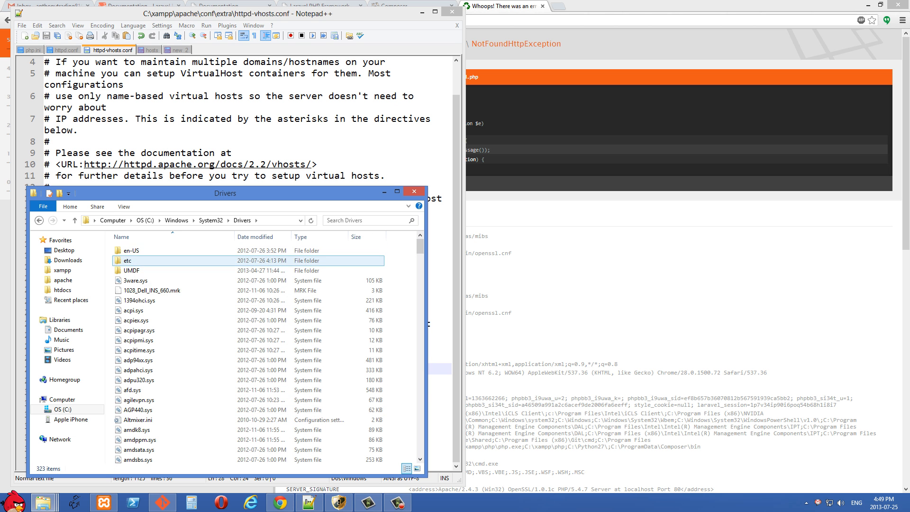
double_click(126, 260)
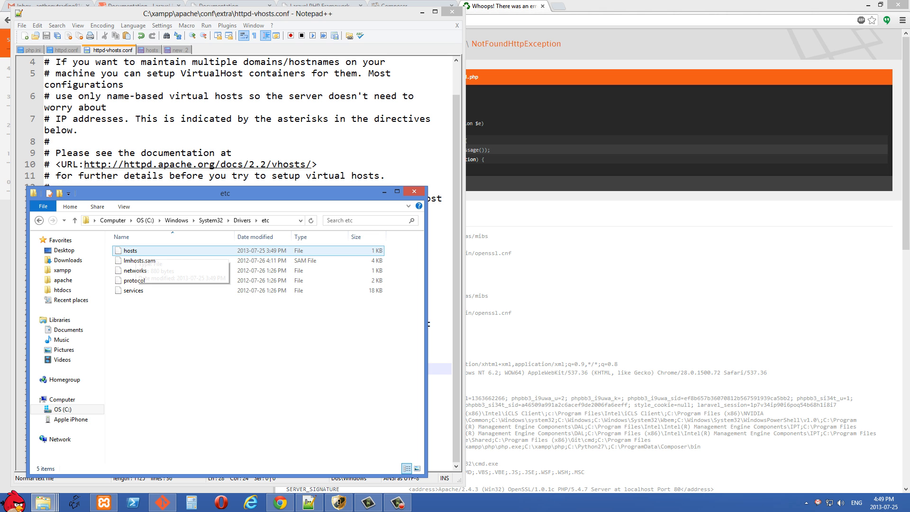
mouse_move(137, 271)
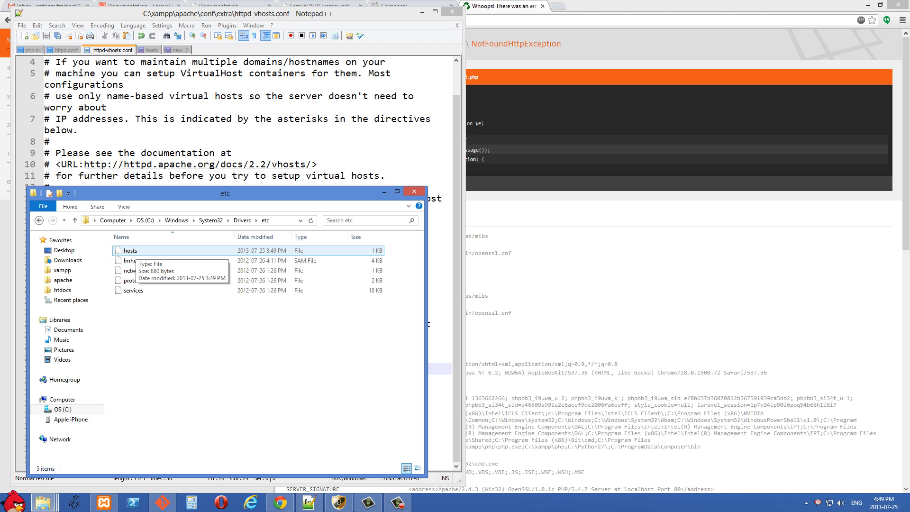
right_click(180, 255)
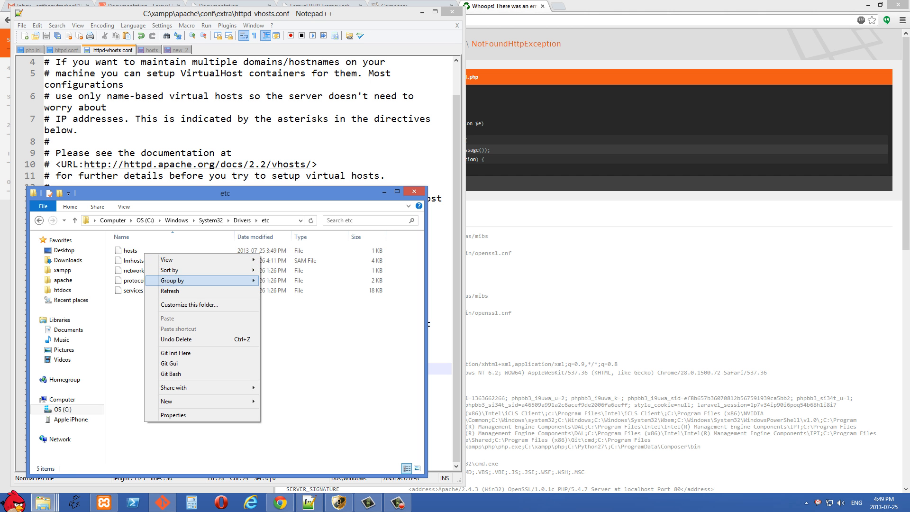
right_click(131, 250)
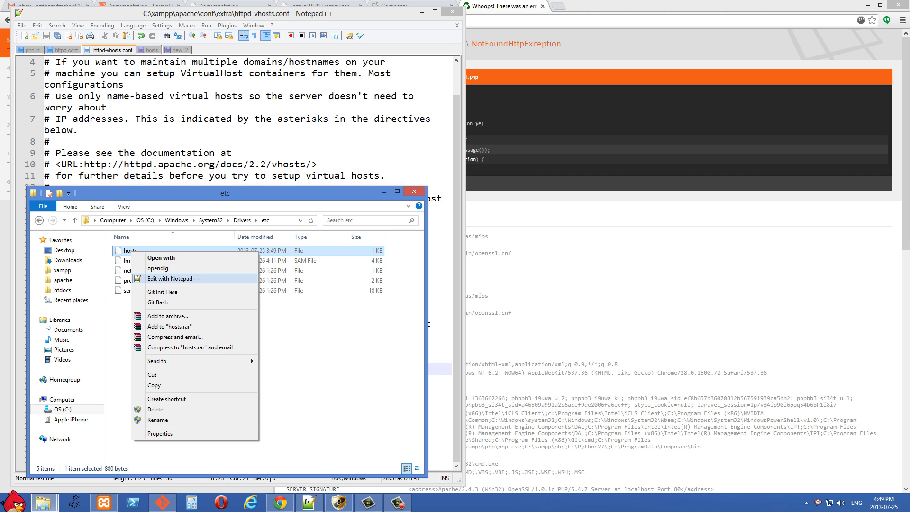
click(174, 279)
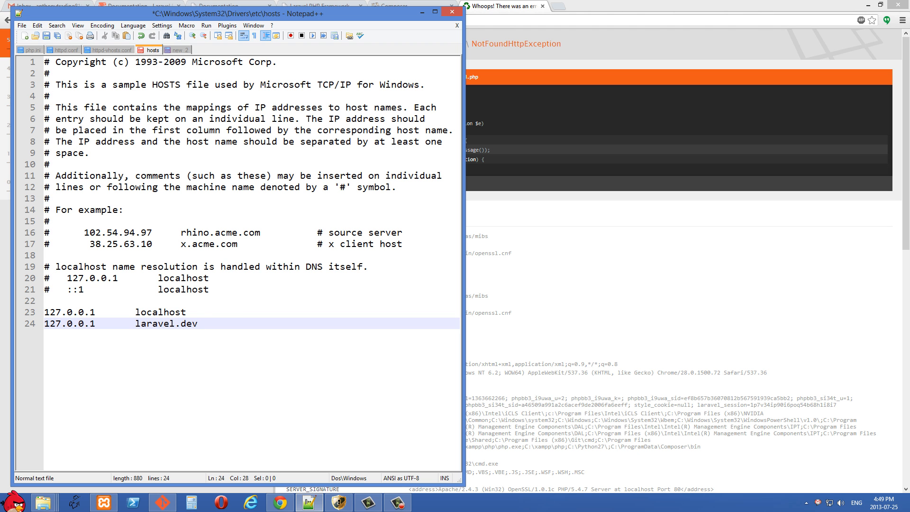
Add a '127.0.0.1 laravel2.dev' line to hosts and dismiss the Save failed message.
click(174, 323)
text(127.0.0.1       laravel2.dev)
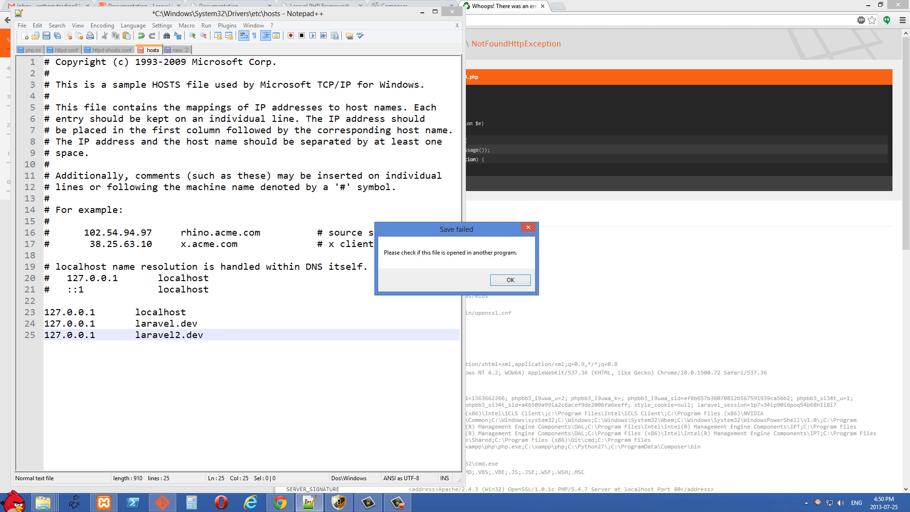
drag(457, 230, 427, 232)
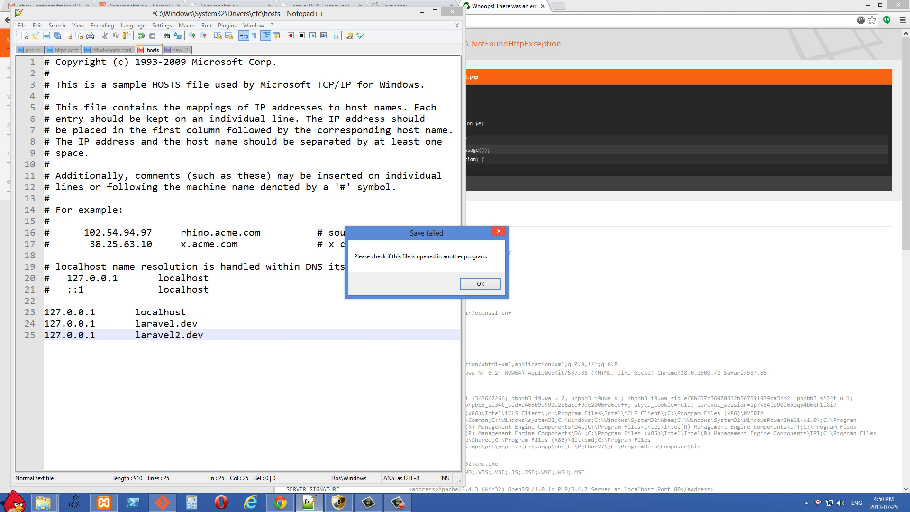
click(478, 284)
text(safe mode)
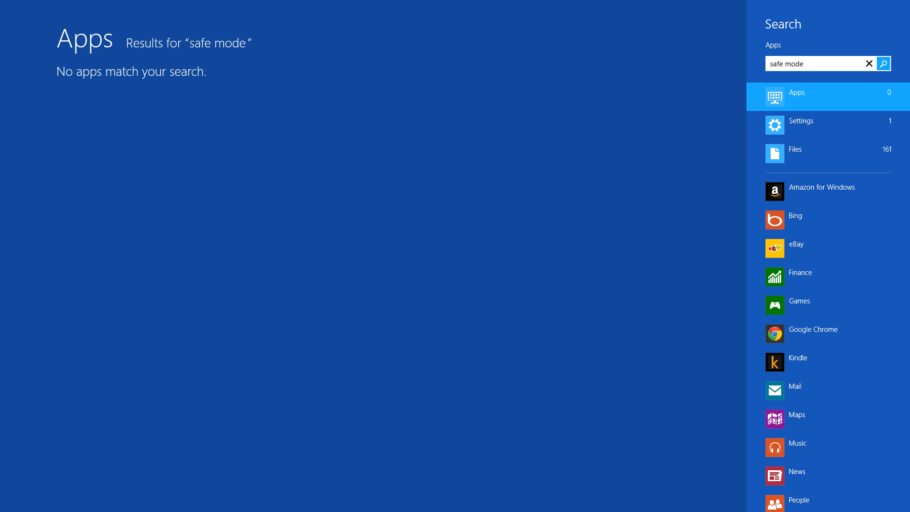
Show the Settings results for 'safe mode' and open Advanced startup options.
click(801, 121)
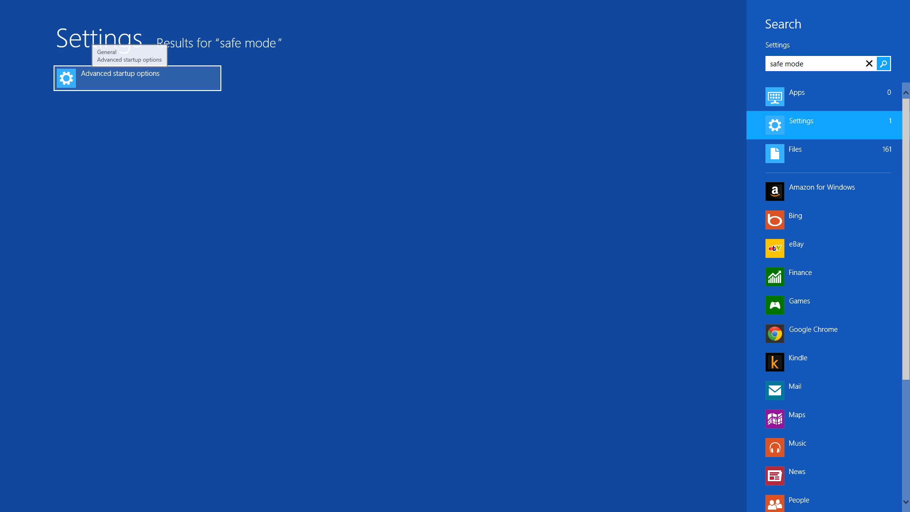
click(137, 78)
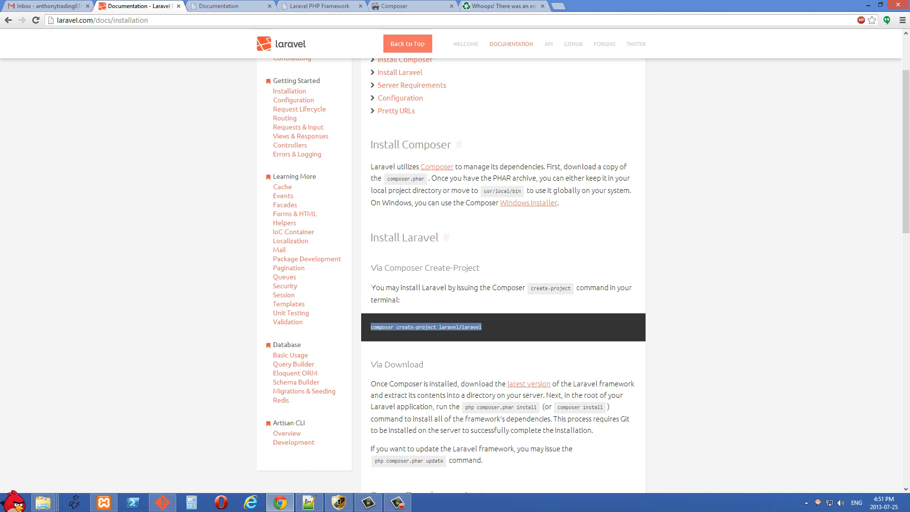
Return to the hosts file in Notepad++ and place the cursor after the laravel.dev entry.
click(321, 6)
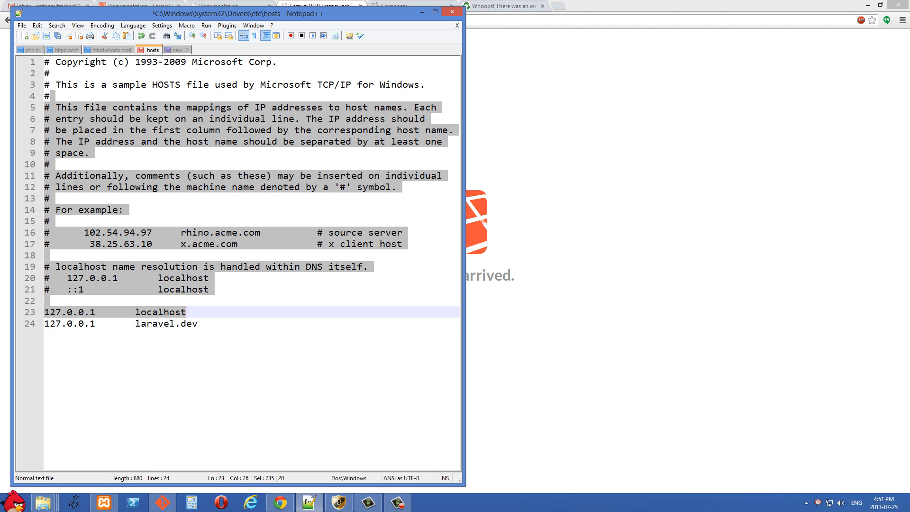
click(196, 323)
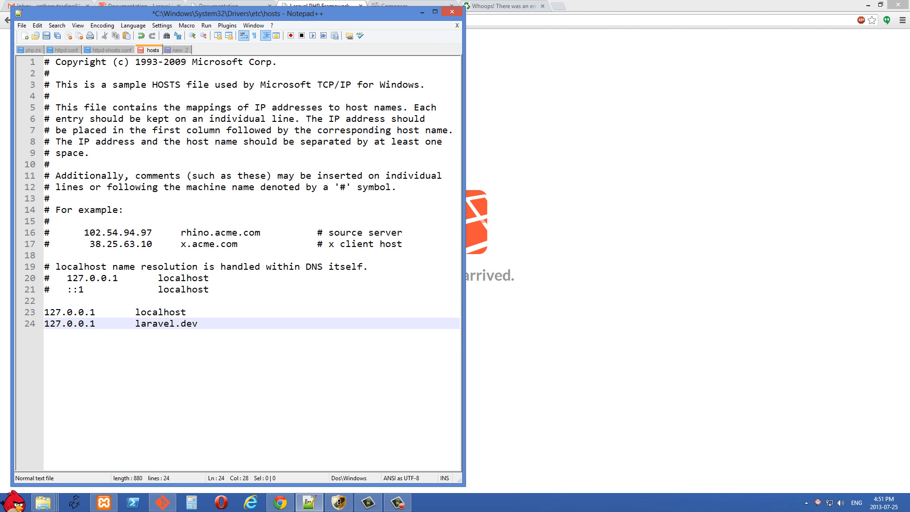